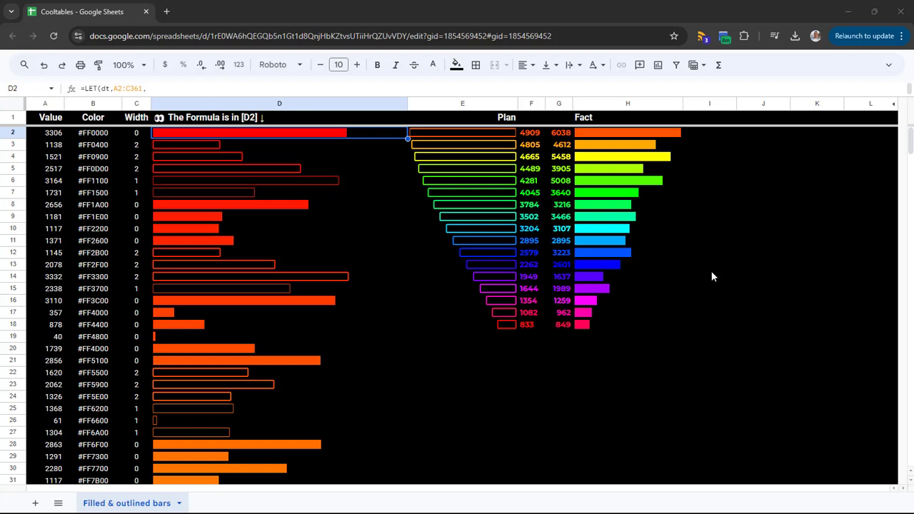
{"action": "mouse_move", "coordinate": [393, 220]}
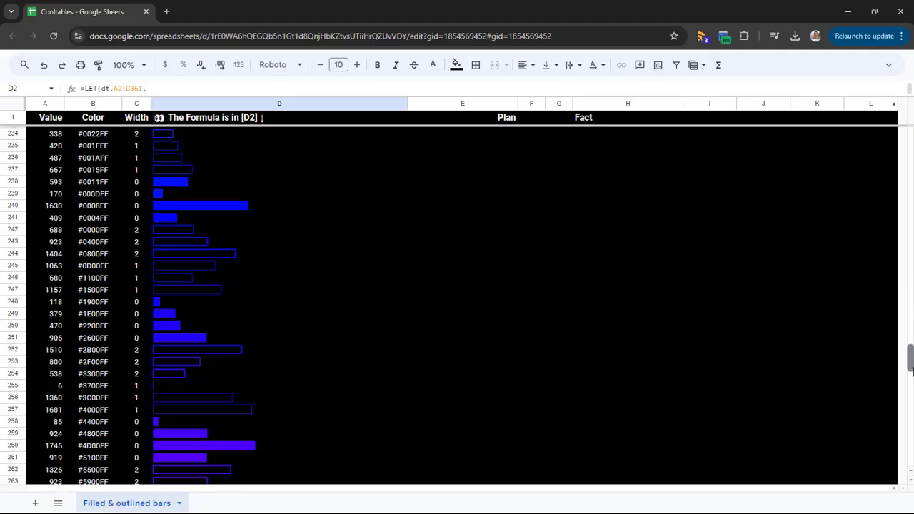
Select the Value and Width columns, then the #FF0000 code in B2 with its text colour palette shown
{"action": "scroll", "scroll_direction": "up", "scroll_amount": 3}
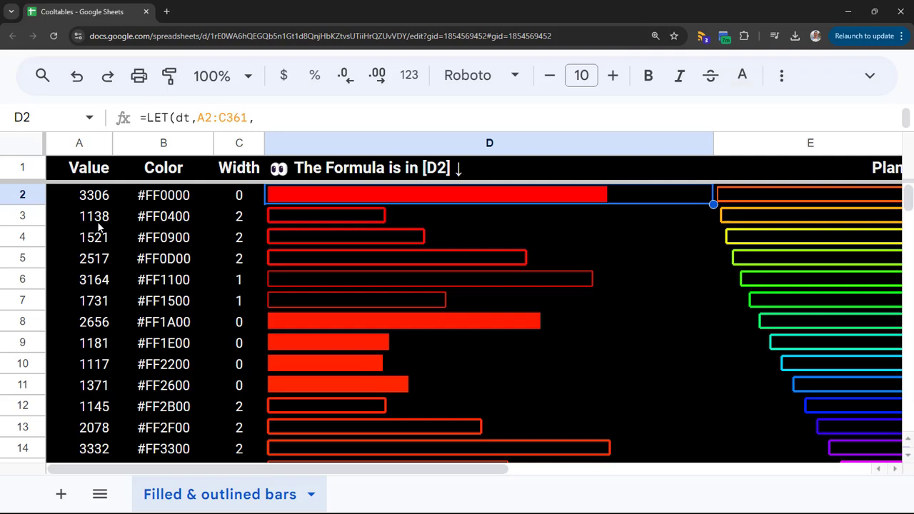
{"action": "scroll", "scroll_direction": "down", "scroll_amount": 3}
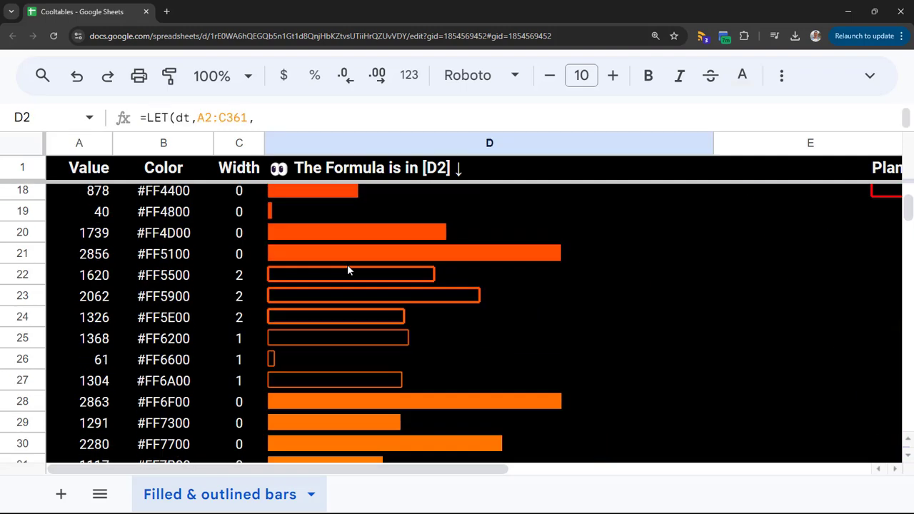
{"action": "scroll", "scroll_direction": "down", "scroll_amount": 3}
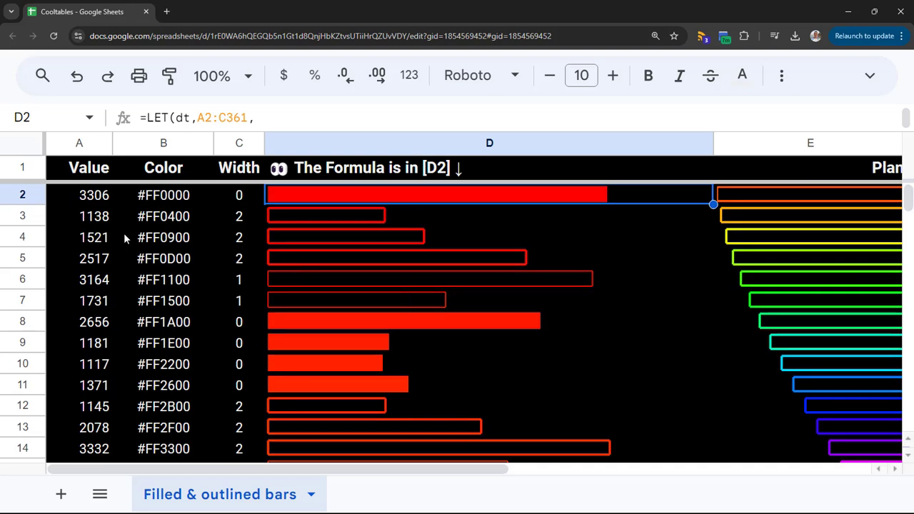
{"action": "left_click", "coordinate": [79, 143]}
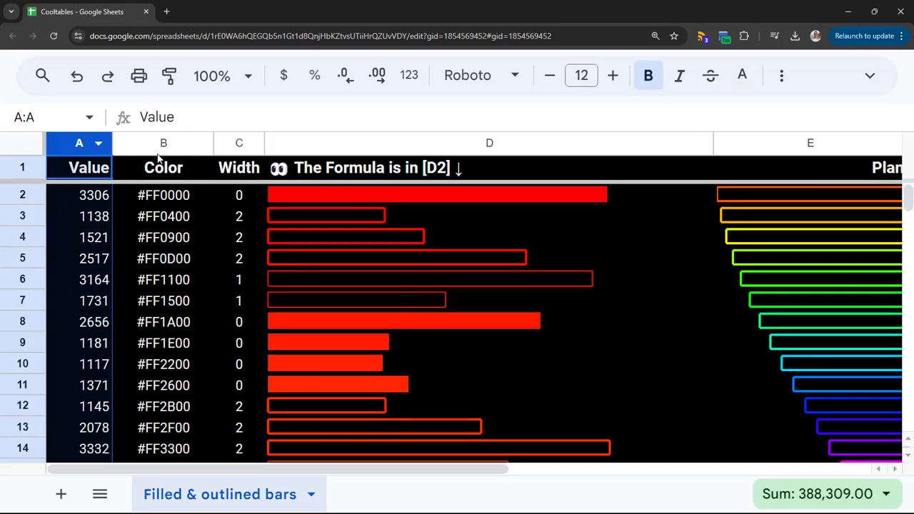
{"action": "left_click", "coordinate": [239, 143]}
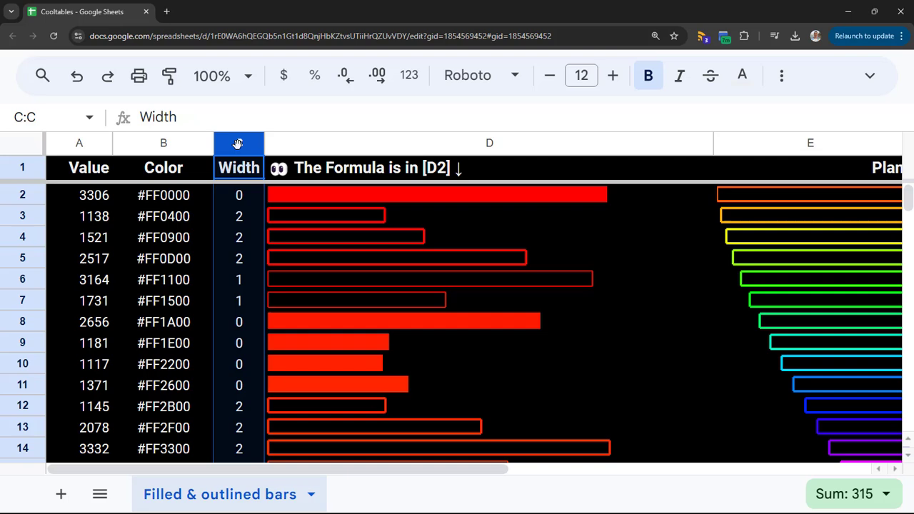
{"action": "left_click", "coordinate": [163, 194]}
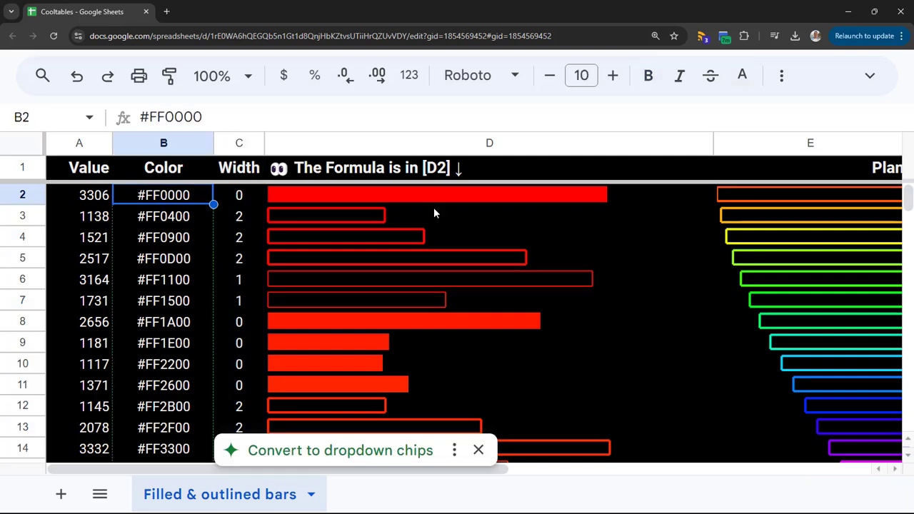
{"action": "mouse_move", "coordinate": [746, 100]}
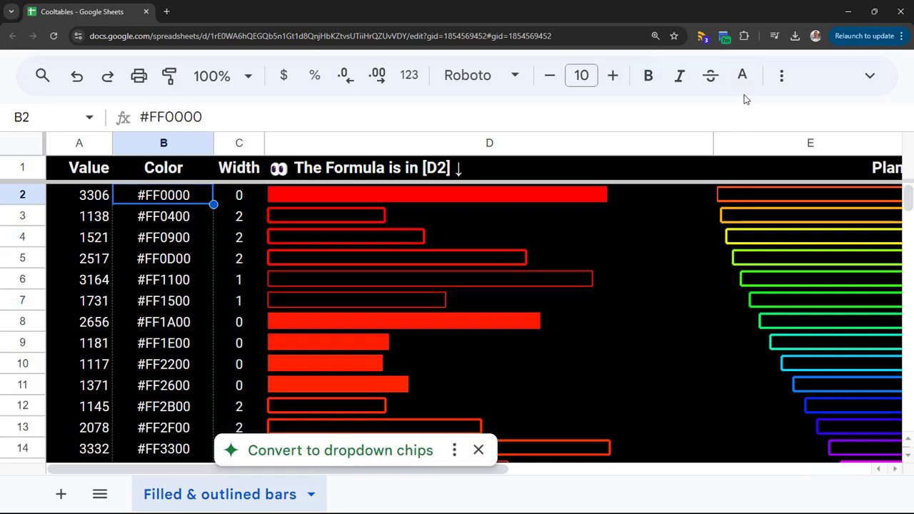
{"action": "left_click", "coordinate": [743, 75]}
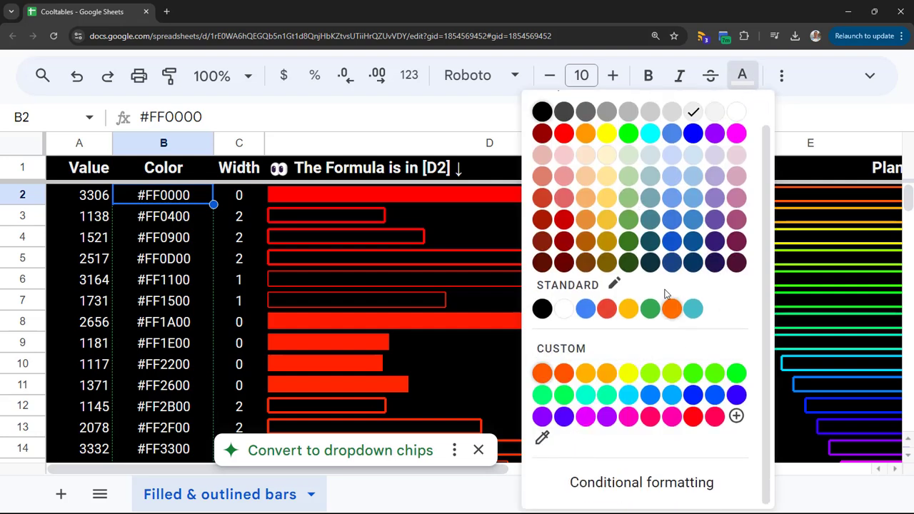
Pick a custom muted green #98b991 in the colour chooser and apply it to B2
{"action": "left_click", "coordinate": [737, 416]}
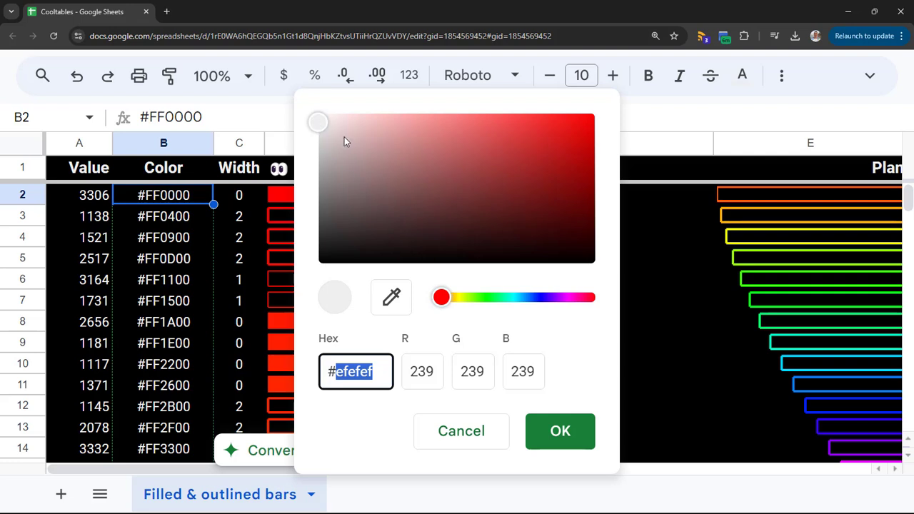
{"action": "left_click", "coordinate": [377, 154]}
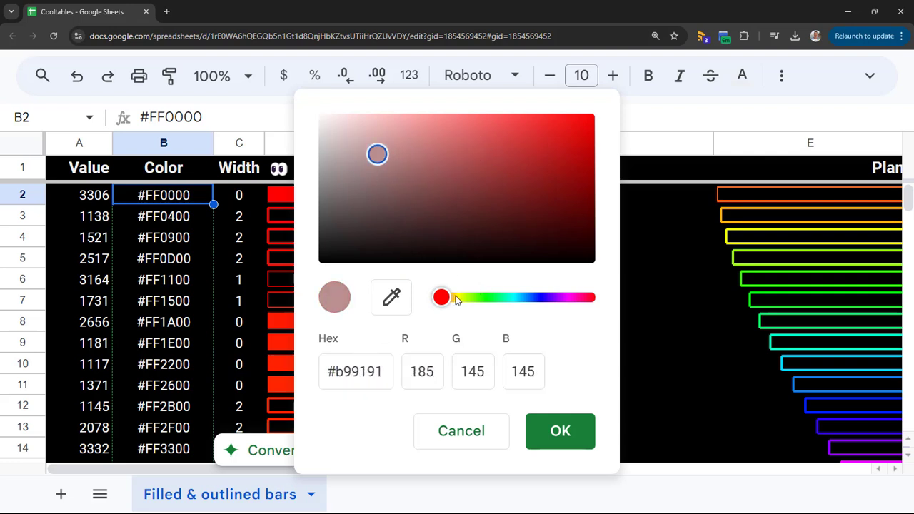
{"action": "left_click_drag", "start_coordinate": [442, 297], "coordinate": [480, 297]}
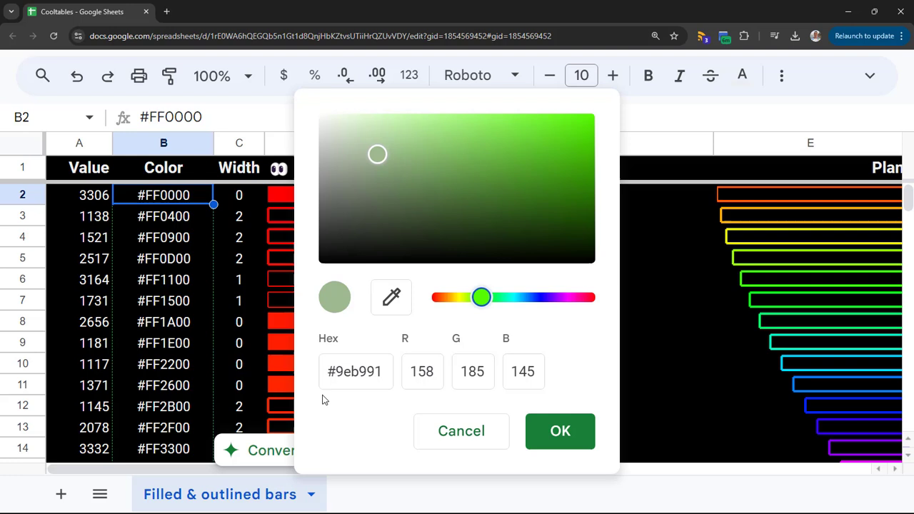
{"action": "left_click", "coordinate": [355, 371]}
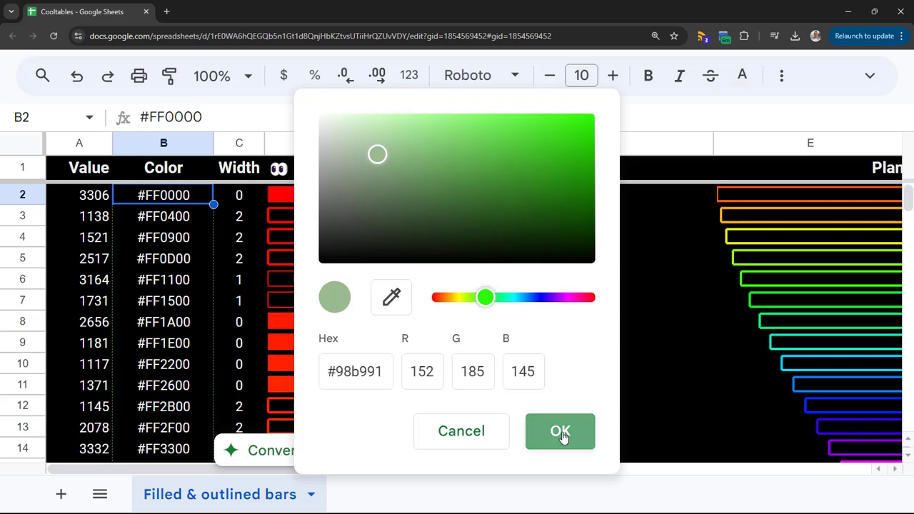
{"action": "left_click", "coordinate": [560, 431]}
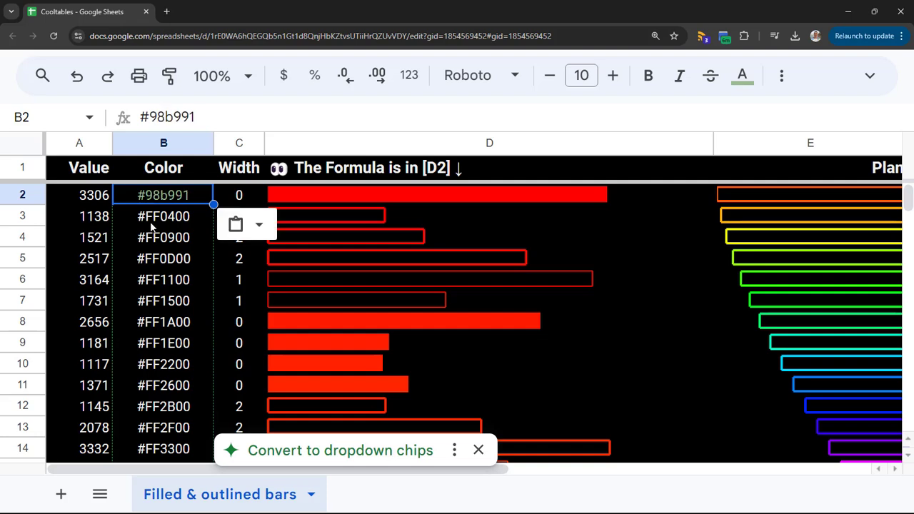
Undo B2 back to #FF0000 and copy the A1:C8 Value/Color/Width rows
{"action": "left_click", "coordinate": [489, 194]}
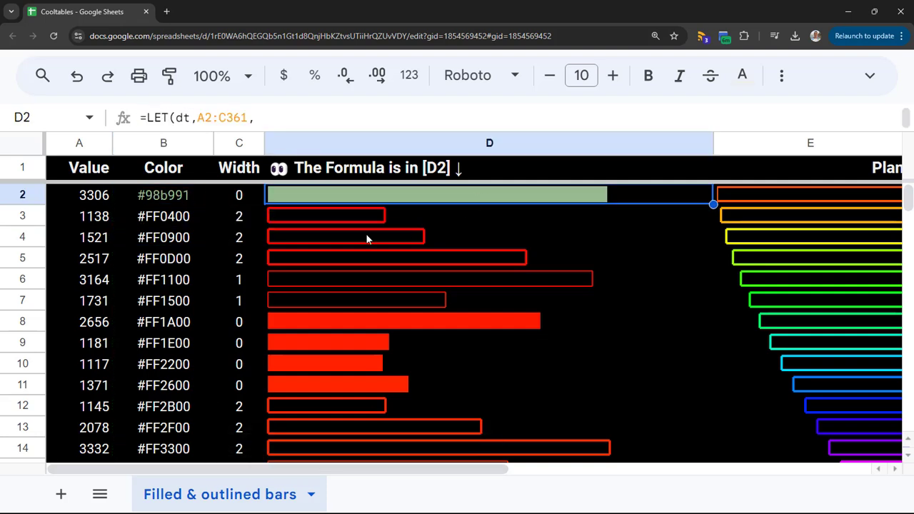
{"action": "left_click", "coordinate": [163, 194]}
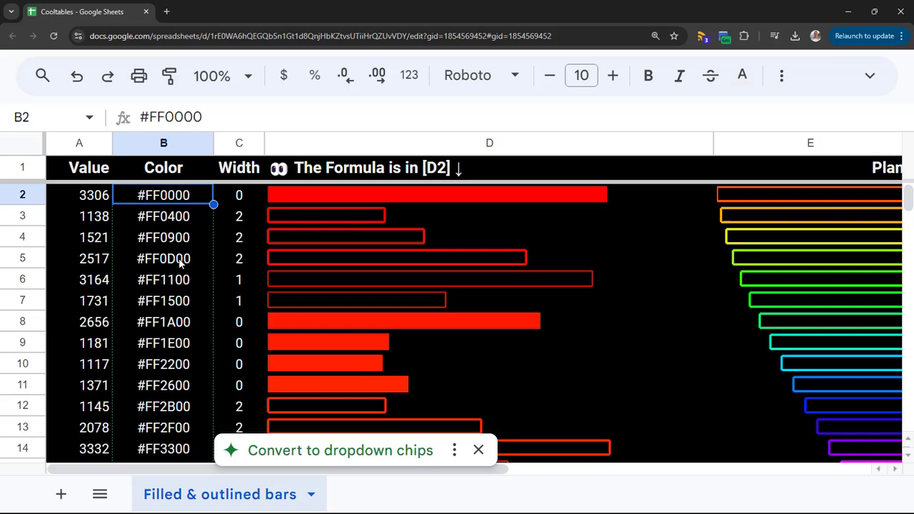
{"action": "left_click", "coordinate": [477, 450]}
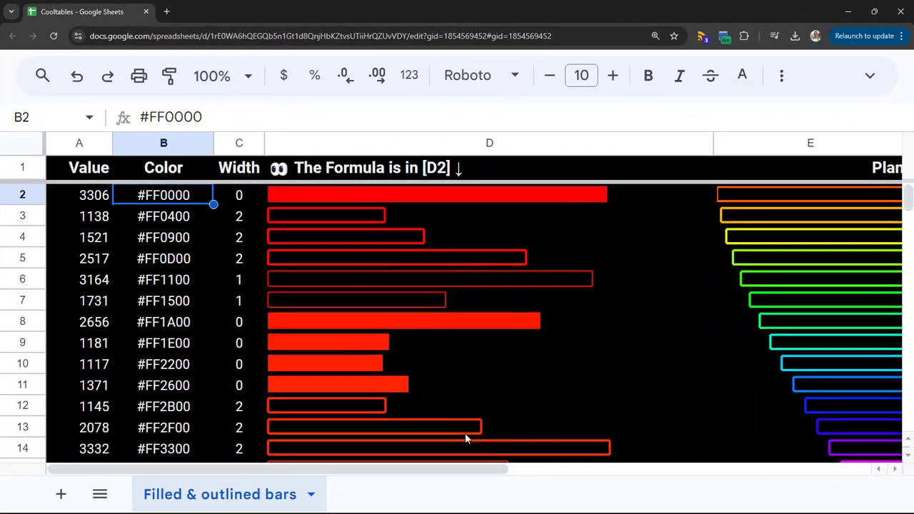
{"action": "mouse_move", "coordinate": [164, 294]}
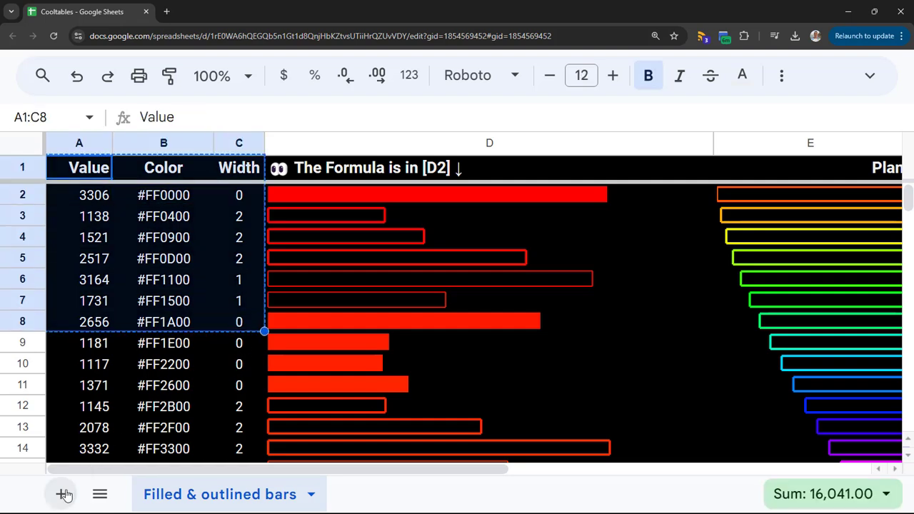
Add Sheet2 with the pasted rows and edit the D2 bar formula range from A2:C361 to A2:C8
{"action": "left_click", "coordinate": [60, 494]}
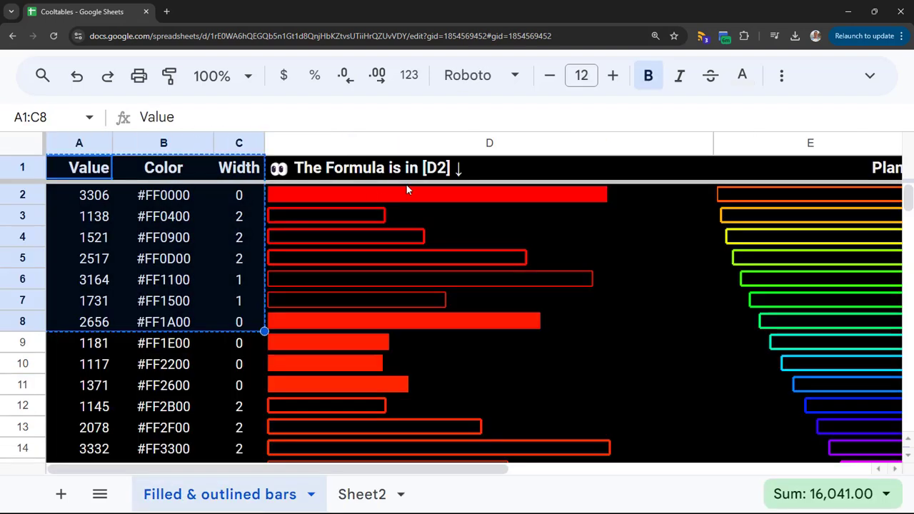
{"action": "left_click", "coordinate": [489, 194]}
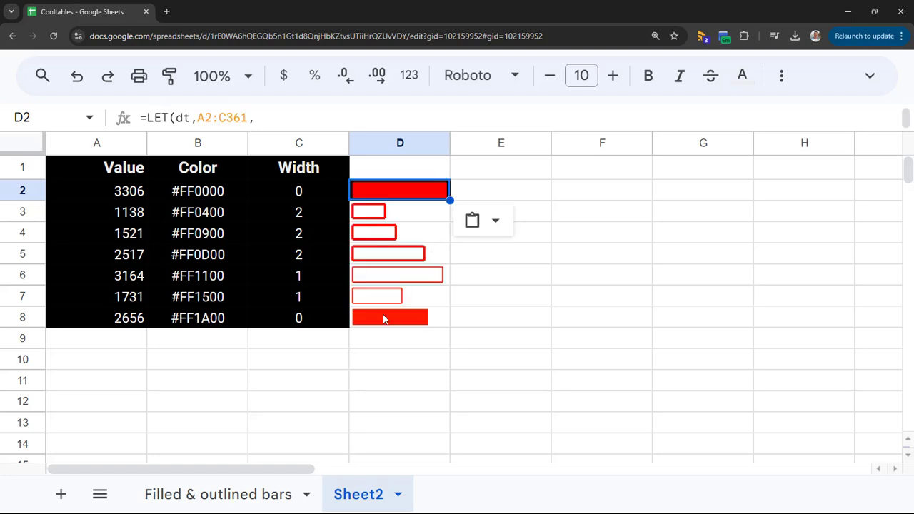
{"action": "left_click", "coordinate": [243, 117]}
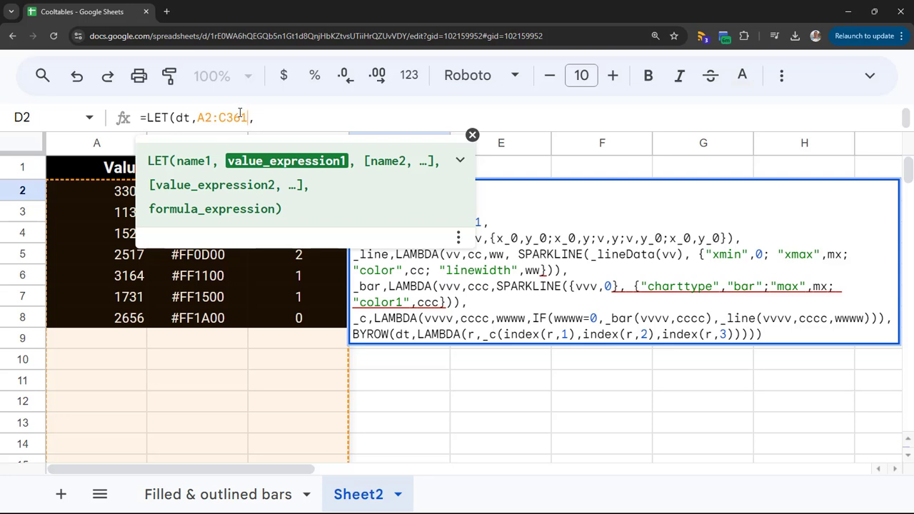
{"action": "double_click", "coordinate": [235, 117]}
{"action": "type", "text": "8"}
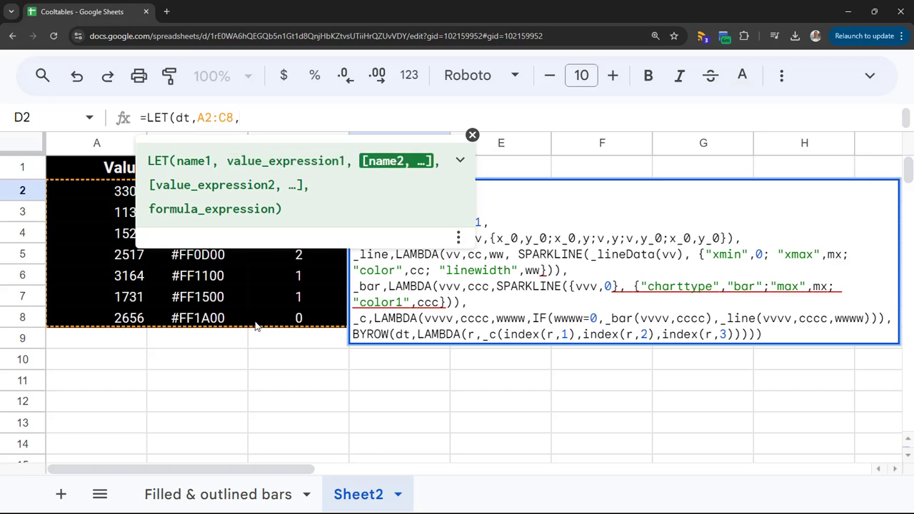
Set Widths in C3:C8 to 1, 0, 2, 3, 6, 4 and check the redrawn bars and D2 formula
{"action": "left_click", "coordinate": [602, 254]}
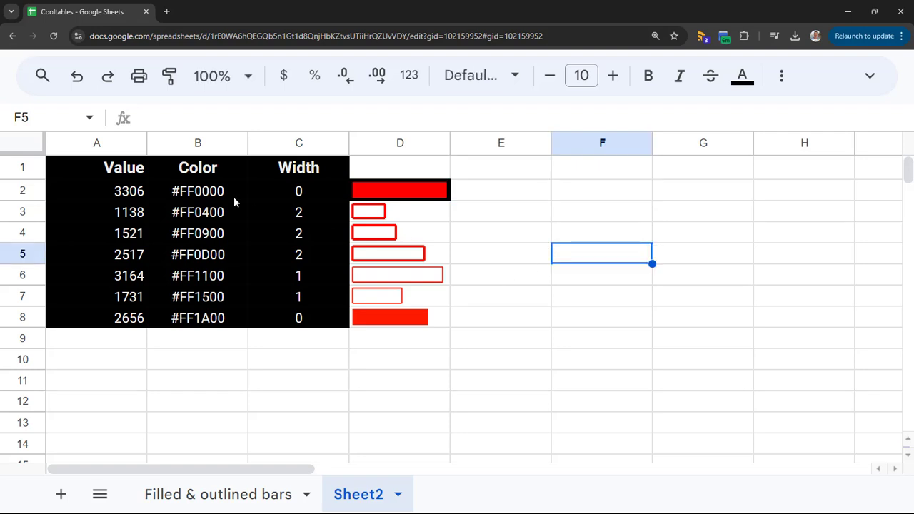
{"action": "left_click", "coordinate": [197, 233]}
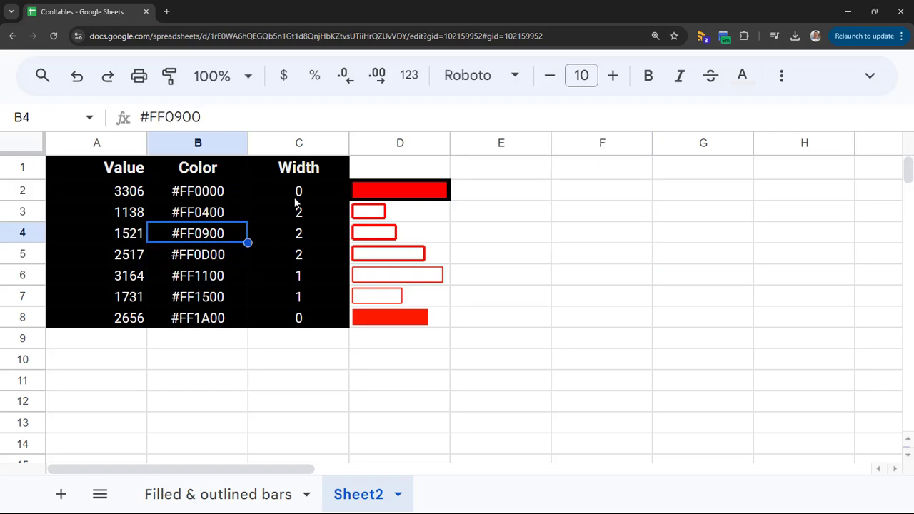
{"action": "left_click", "coordinate": [299, 192]}
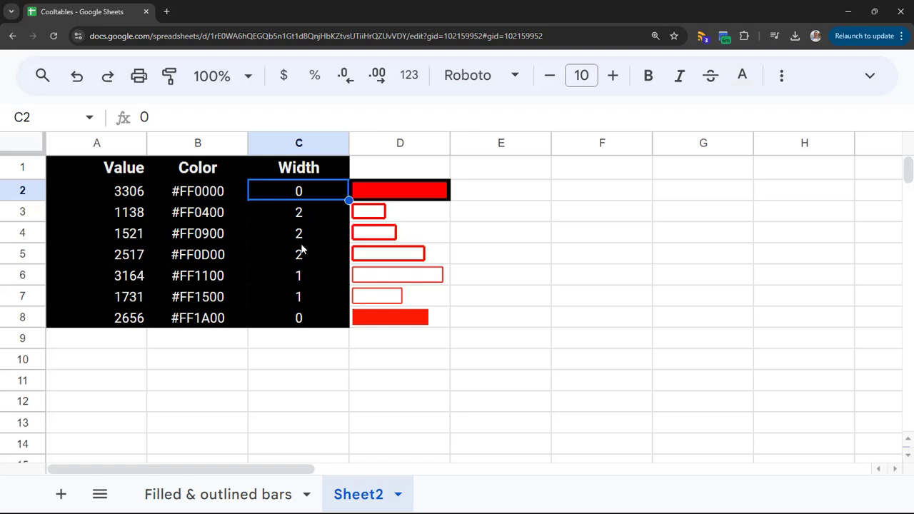
{"action": "left_click", "coordinate": [299, 211]}
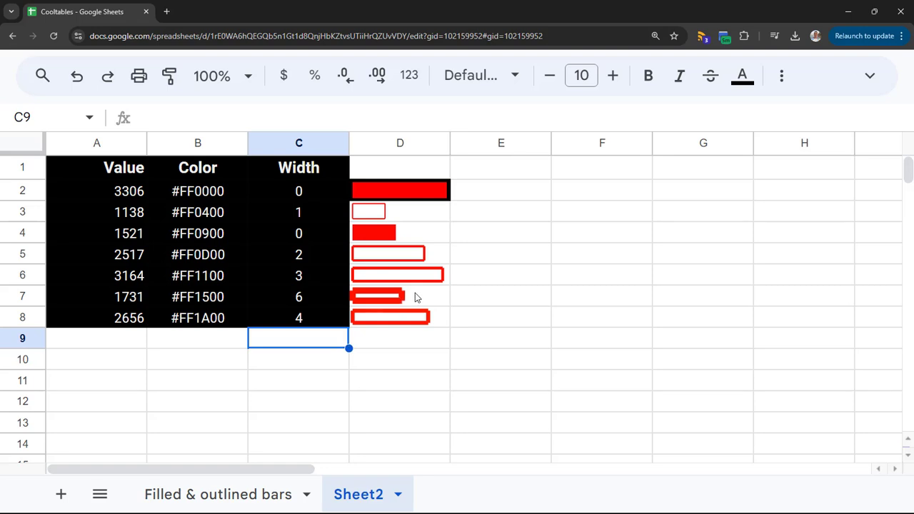
{"action": "left_click", "coordinate": [400, 296]}
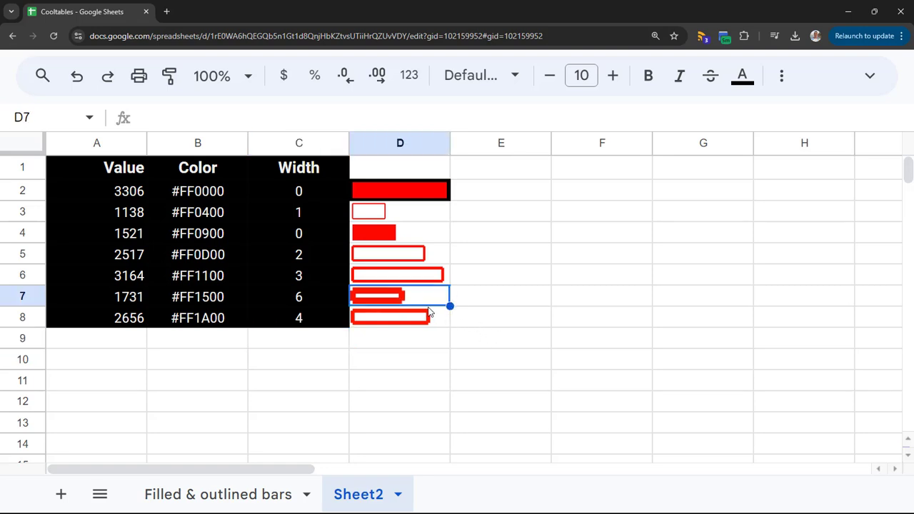
{"action": "mouse_move", "coordinate": [403, 294]}
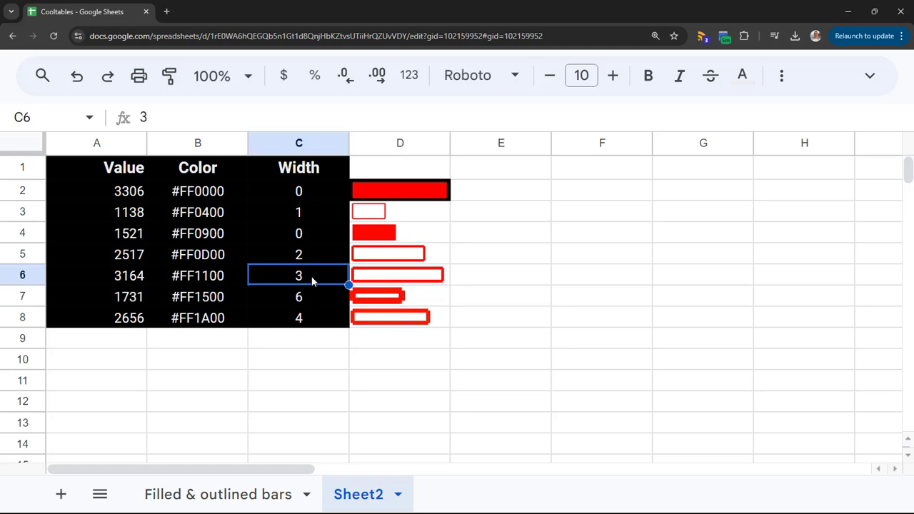
{"action": "mouse_move", "coordinate": [440, 286]}
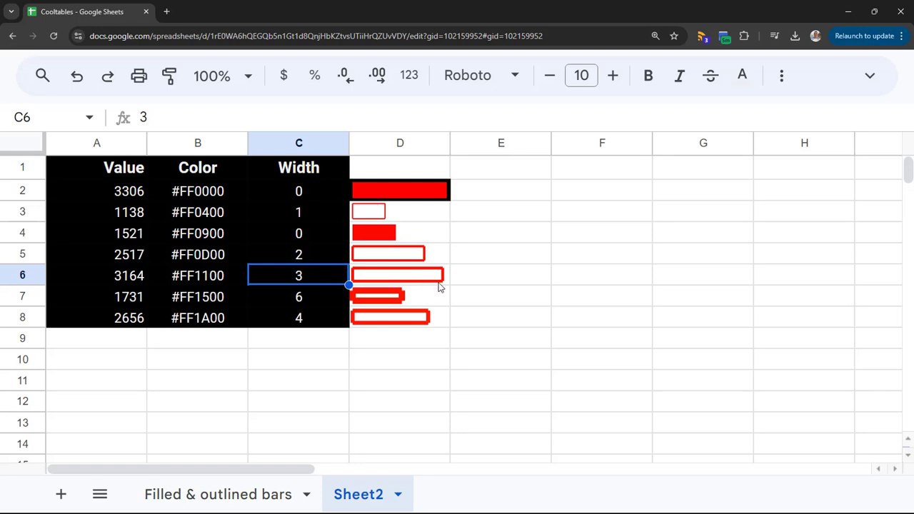
{"action": "left_click", "coordinate": [298, 191]}
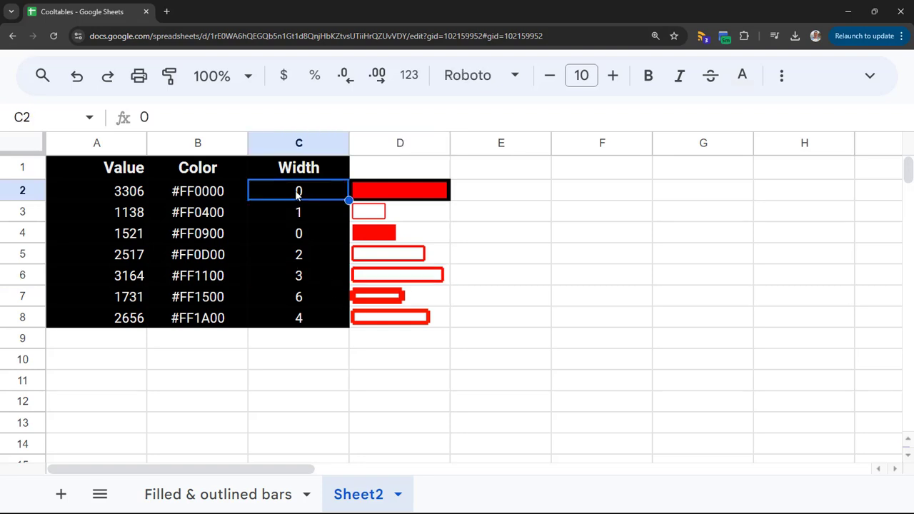
{"action": "left_click", "coordinate": [400, 192]}
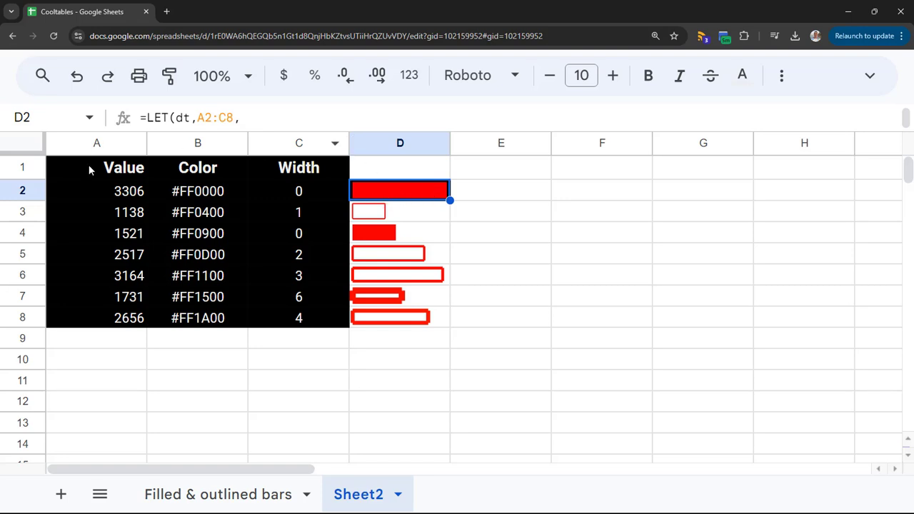
Give bar cells D3, D4 and D7 a pink background, then review the D2 LET formula
{"action": "left_click", "coordinate": [97, 400]}
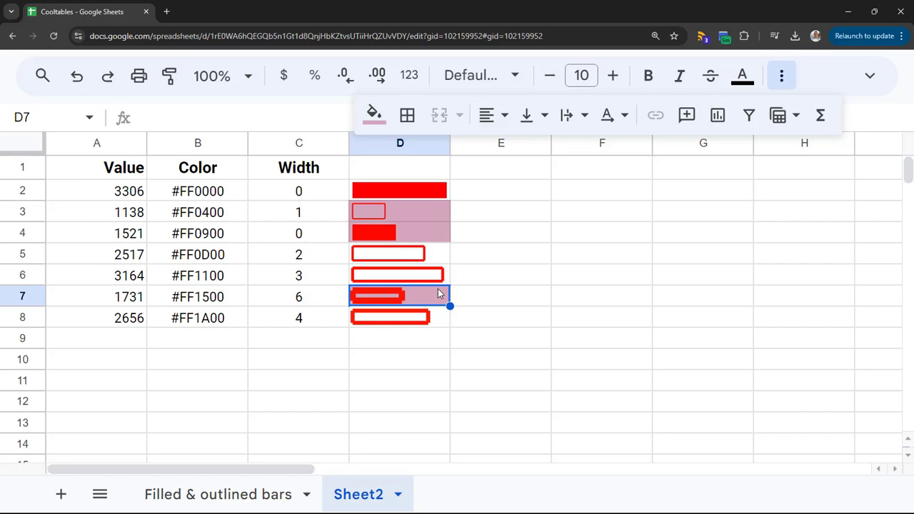
{"action": "left_click", "coordinate": [500, 275]}
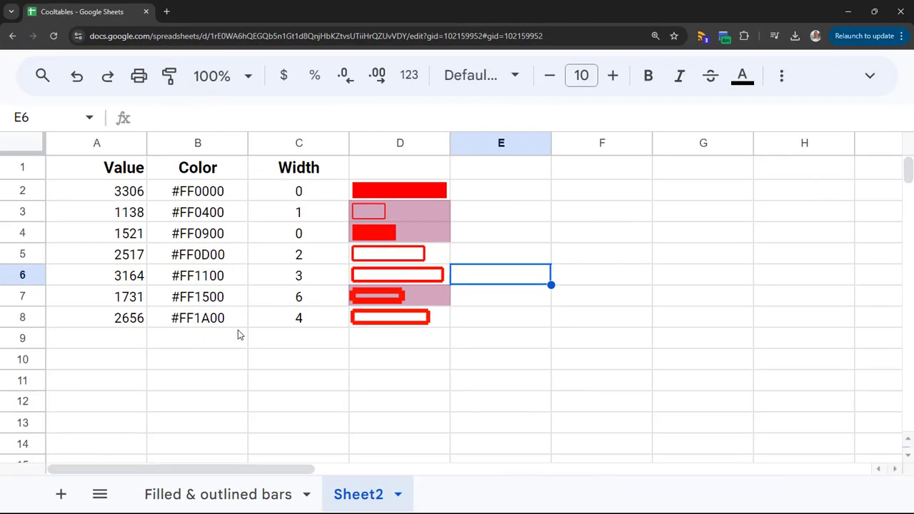
{"action": "mouse_move", "coordinate": [420, 232]}
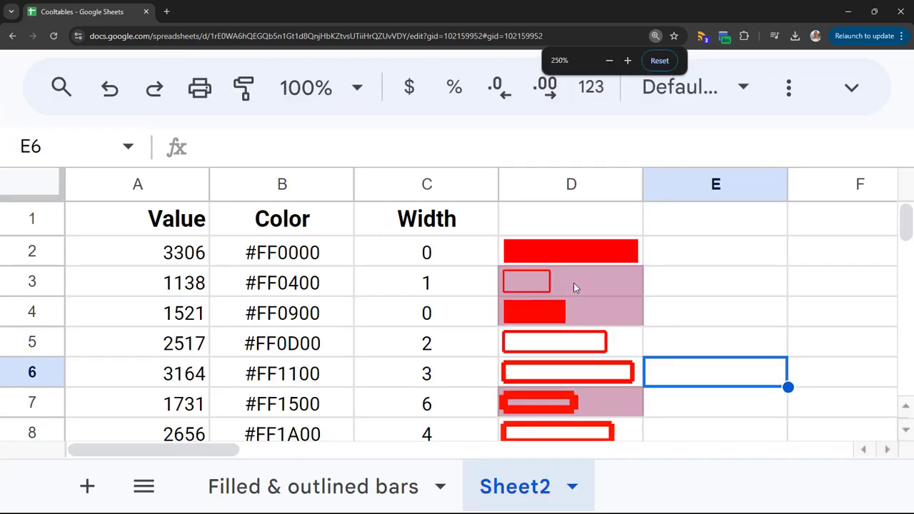
{"action": "left_click", "coordinate": [571, 251]}
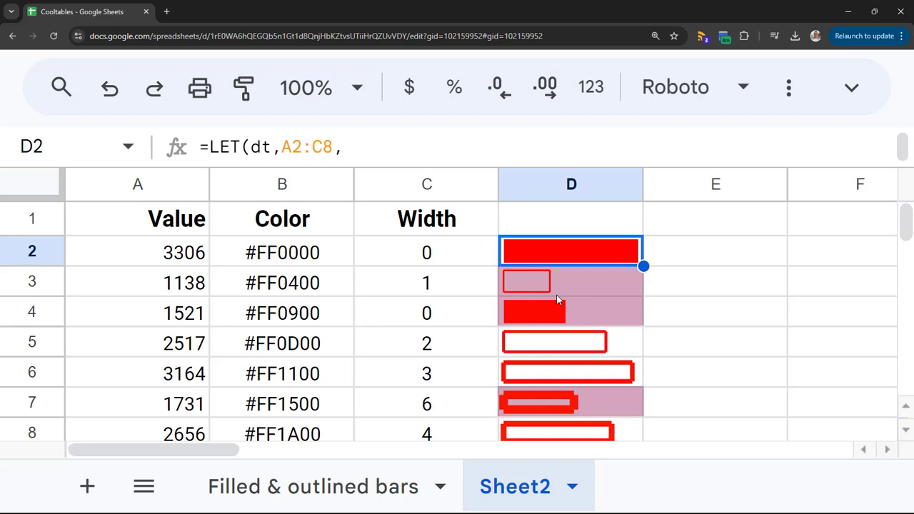
{"action": "left_click", "coordinate": [554, 311]}
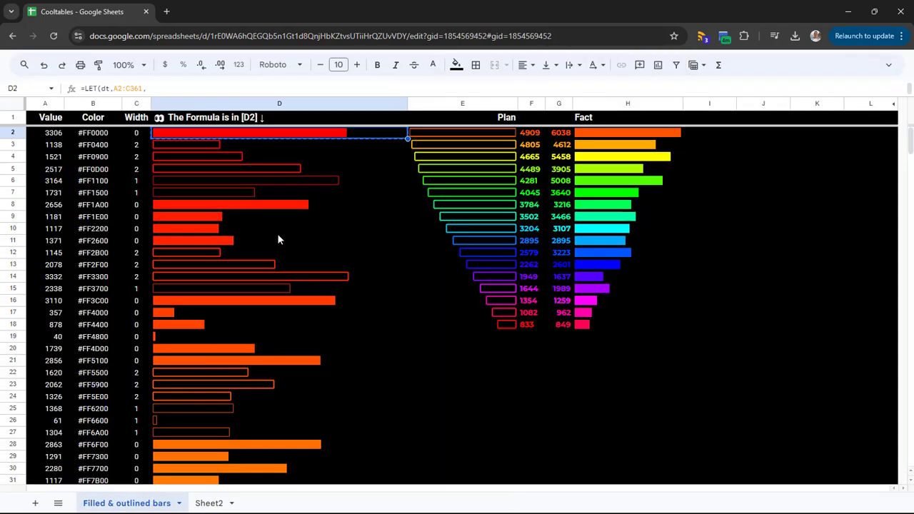
Scroll the Filled & outlined bars sheet and inspect Plan bars E2:E18, Plan 4909 and Fact 5008
{"action": "scroll", "scroll_direction": "down", "scroll_amount": 3}
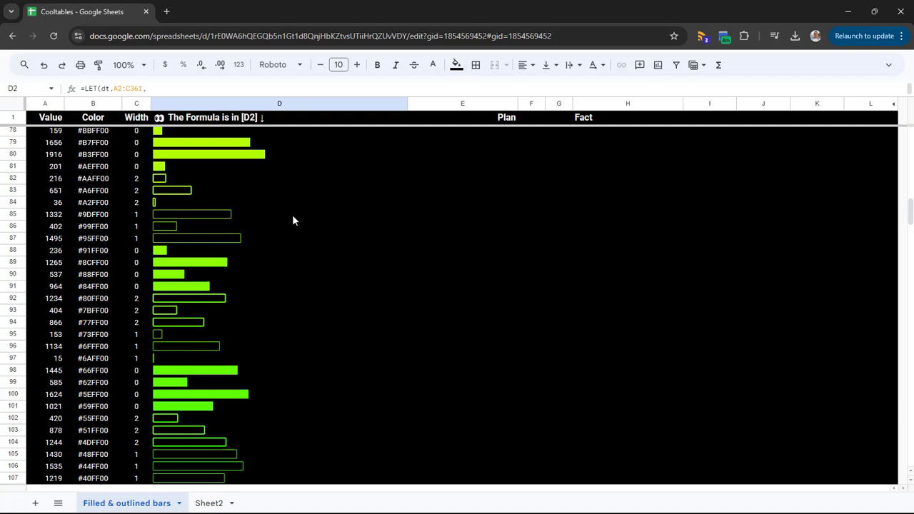
{"action": "scroll", "scroll_direction": "down", "scroll_amount": 3}
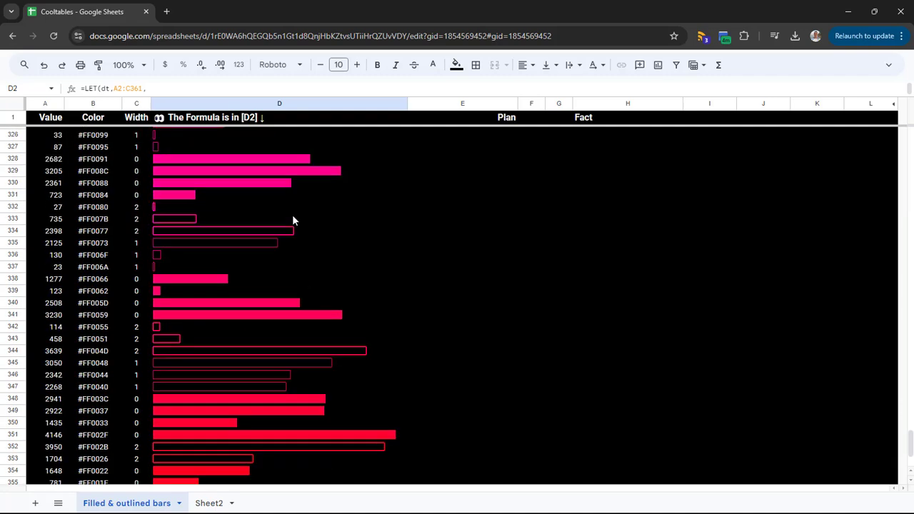
{"action": "scroll", "scroll_direction": "up", "scroll_amount": 3}
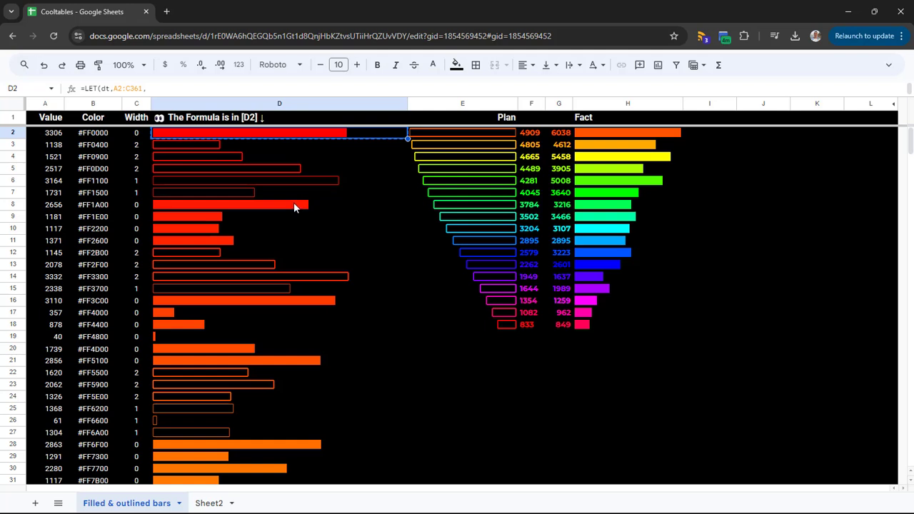
{"action": "mouse_move", "coordinate": [473, 137]}
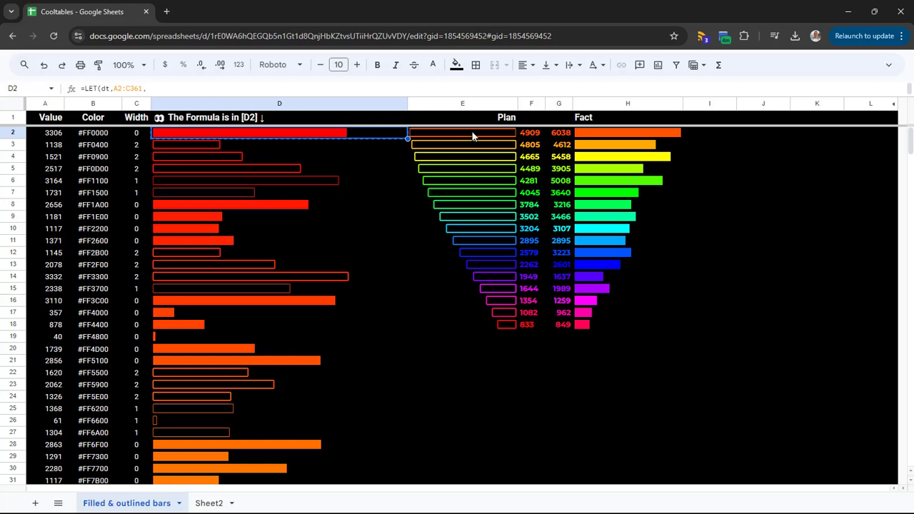
{"action": "left_click", "coordinate": [463, 132]}
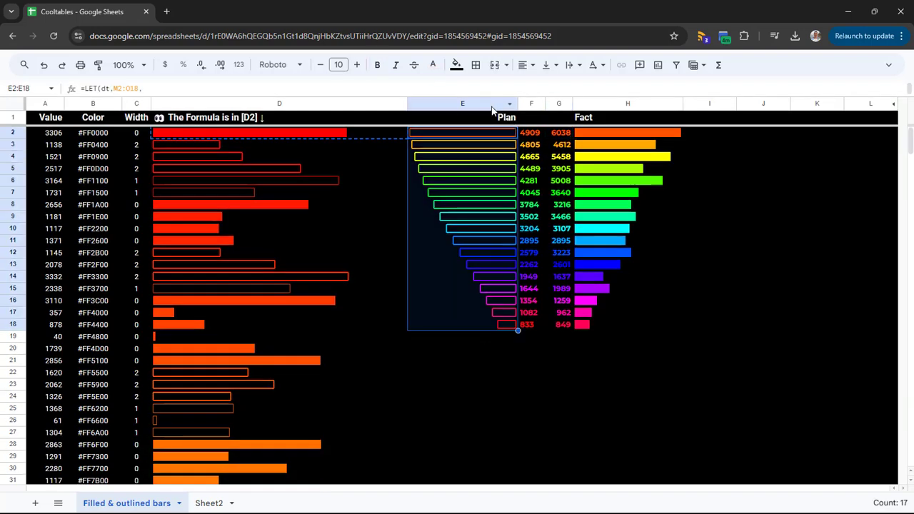
{"action": "left_click", "coordinate": [628, 117]}
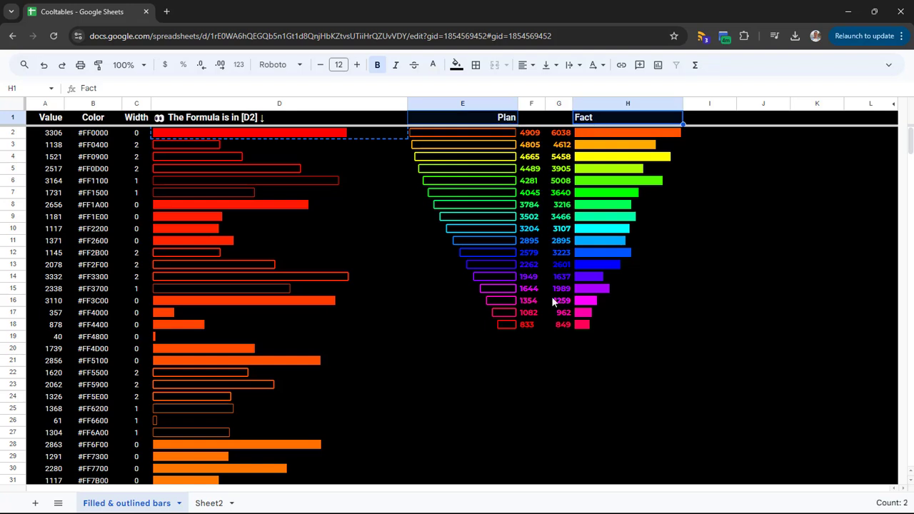
{"action": "left_click", "coordinate": [531, 132]}
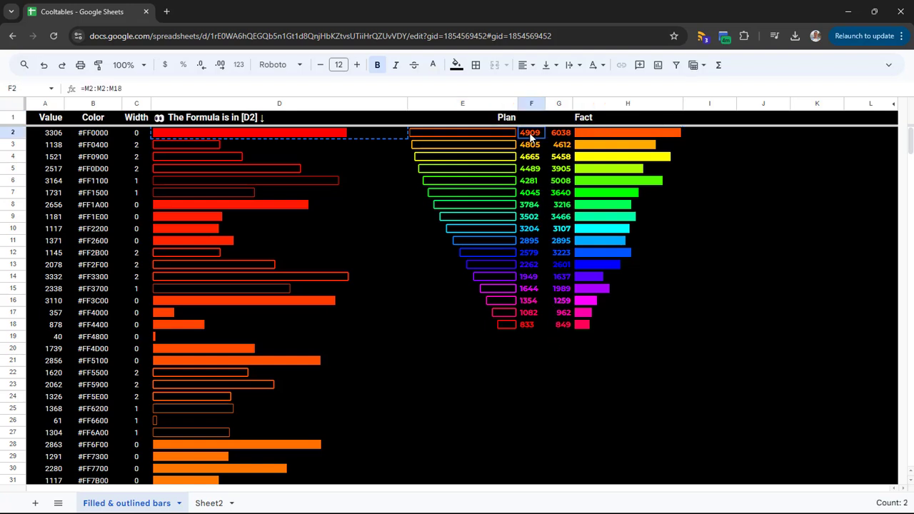
{"action": "left_click", "coordinate": [560, 180]}
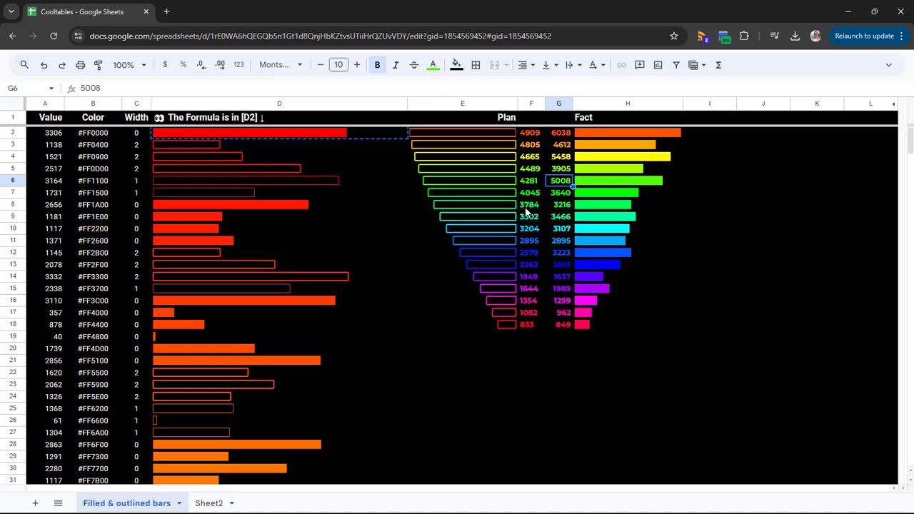
{"action": "left_click", "coordinate": [561, 204]}
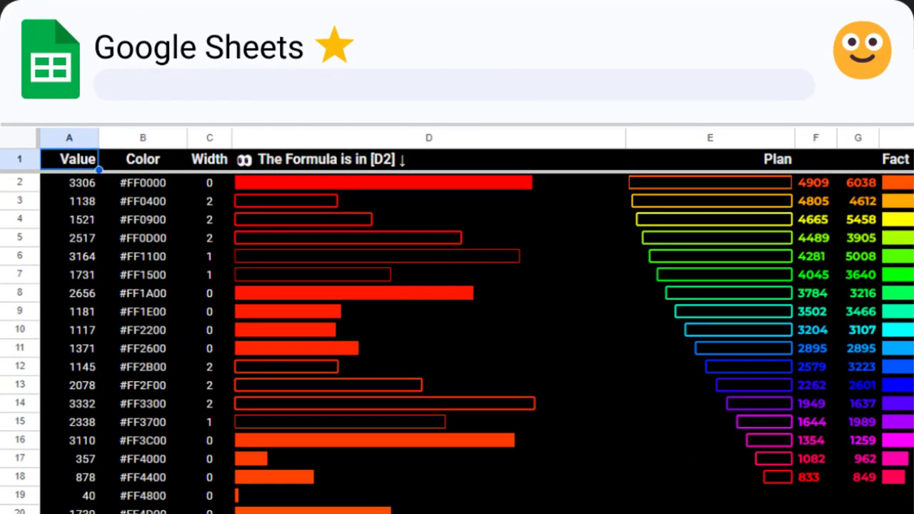
{"action": "left_click", "coordinate": [403, 81]}
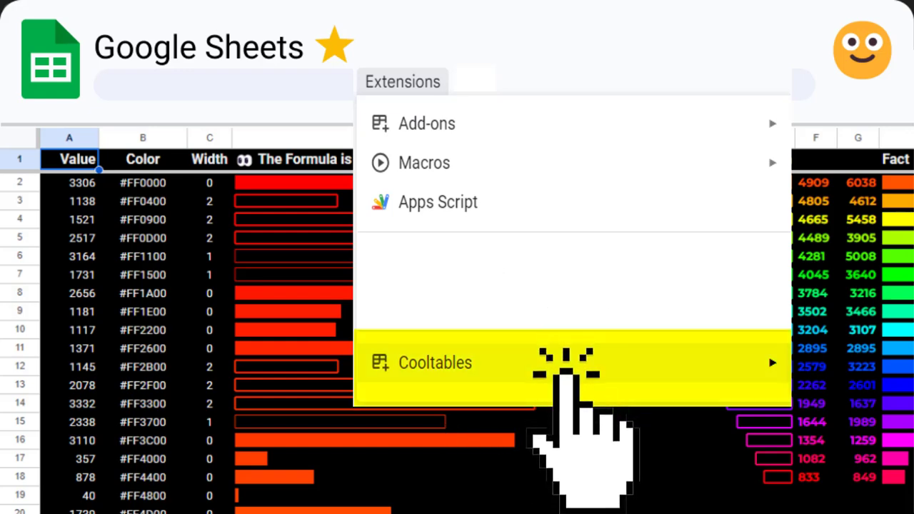
{"action": "left_click", "coordinate": [434, 362]}
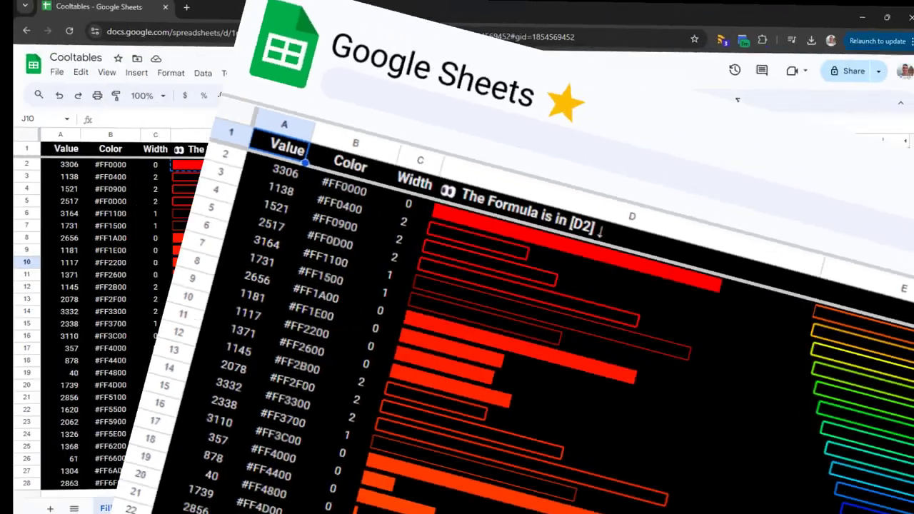